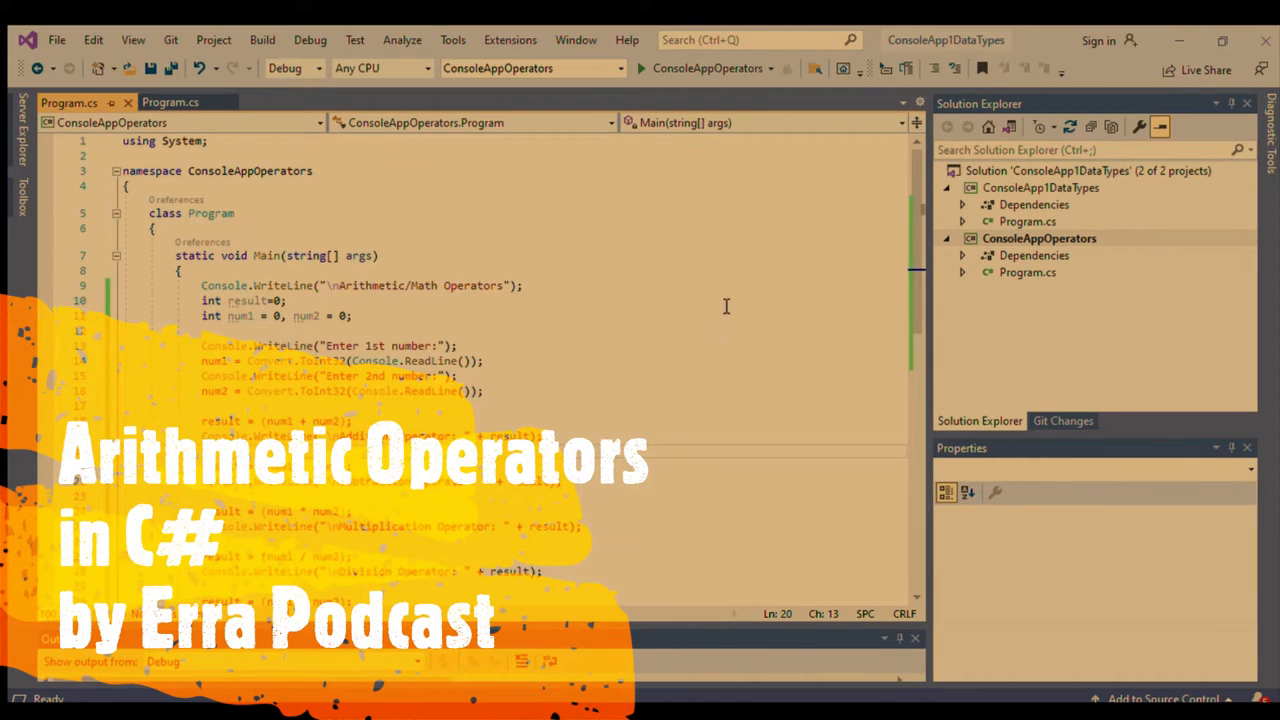
{"action": "mouse_move", "coordinate": [696, 303]}
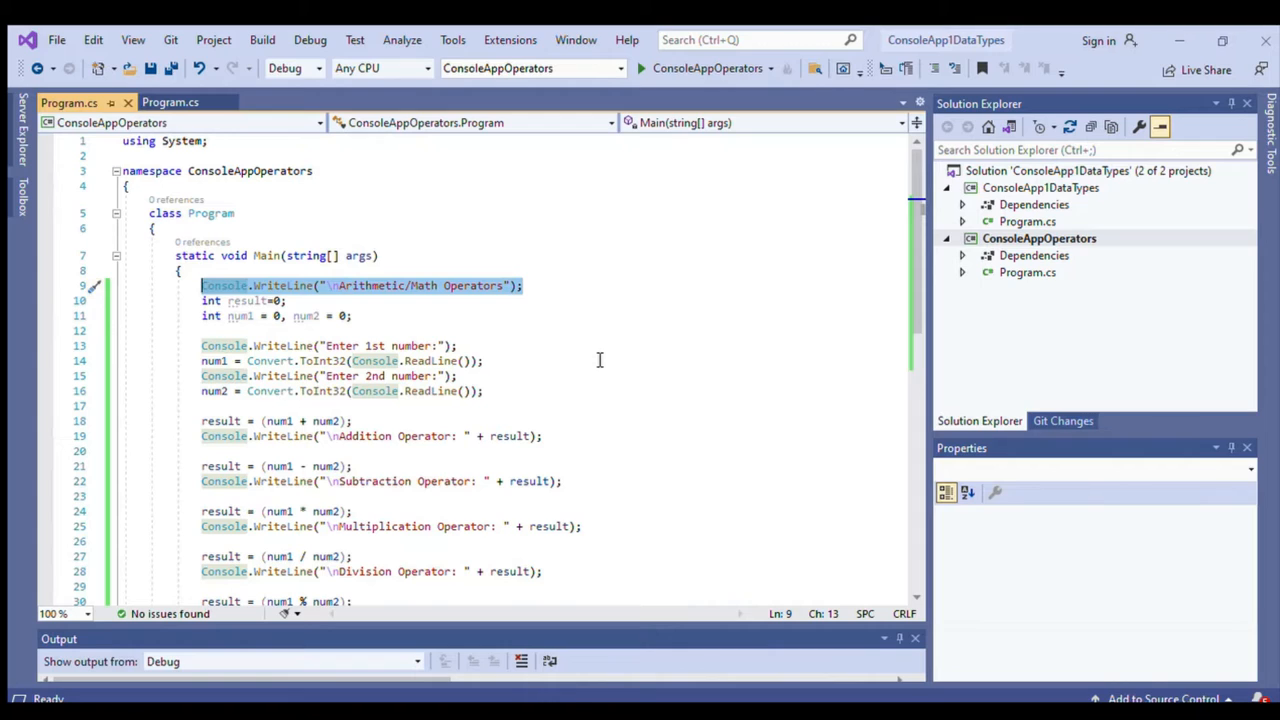
{"action": "mouse_move", "coordinate": [413, 301]}
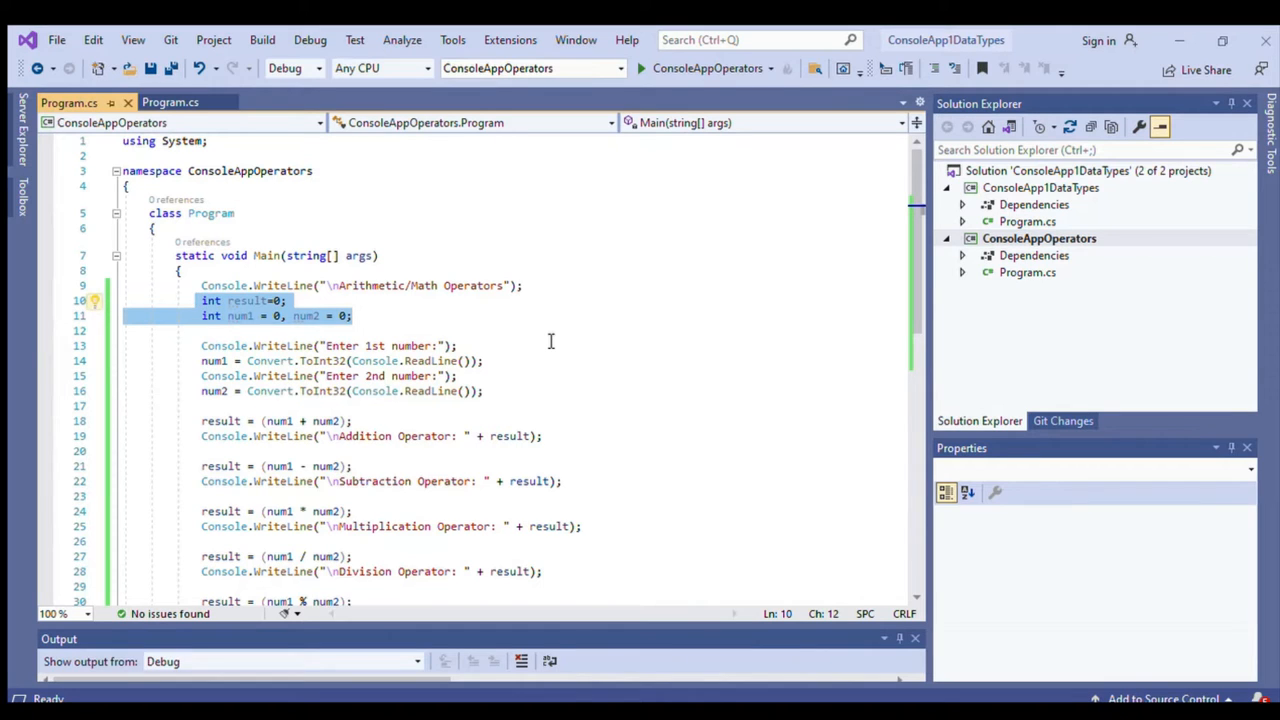
{"action": "left_click", "coordinate": [459, 345]}
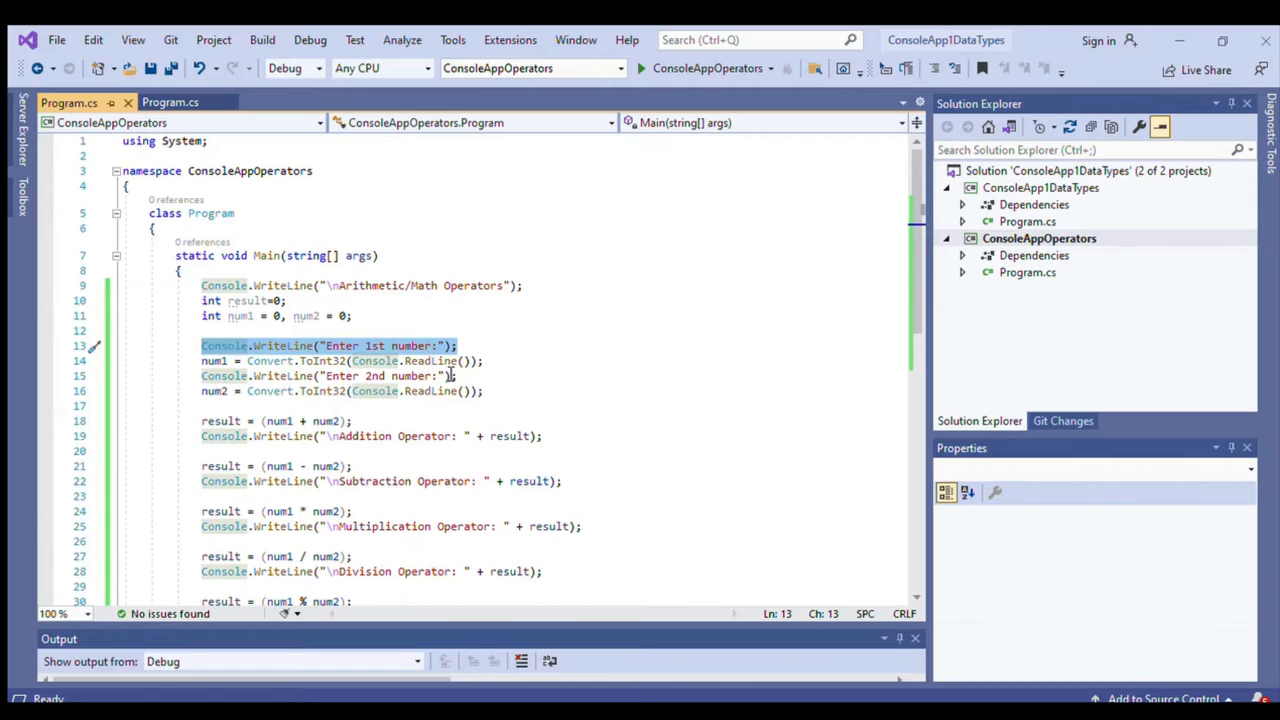
{"action": "mouse_move", "coordinate": [604, 397]}
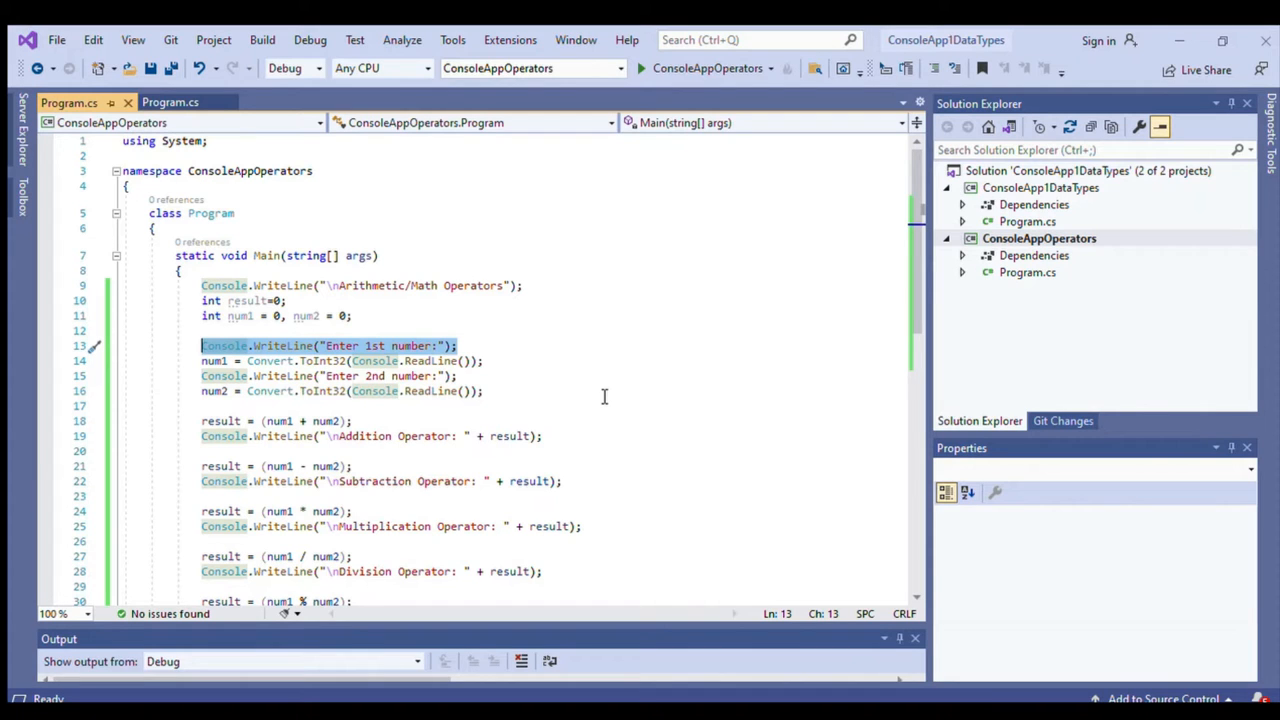
{"action": "left_click", "coordinate": [493, 361]}
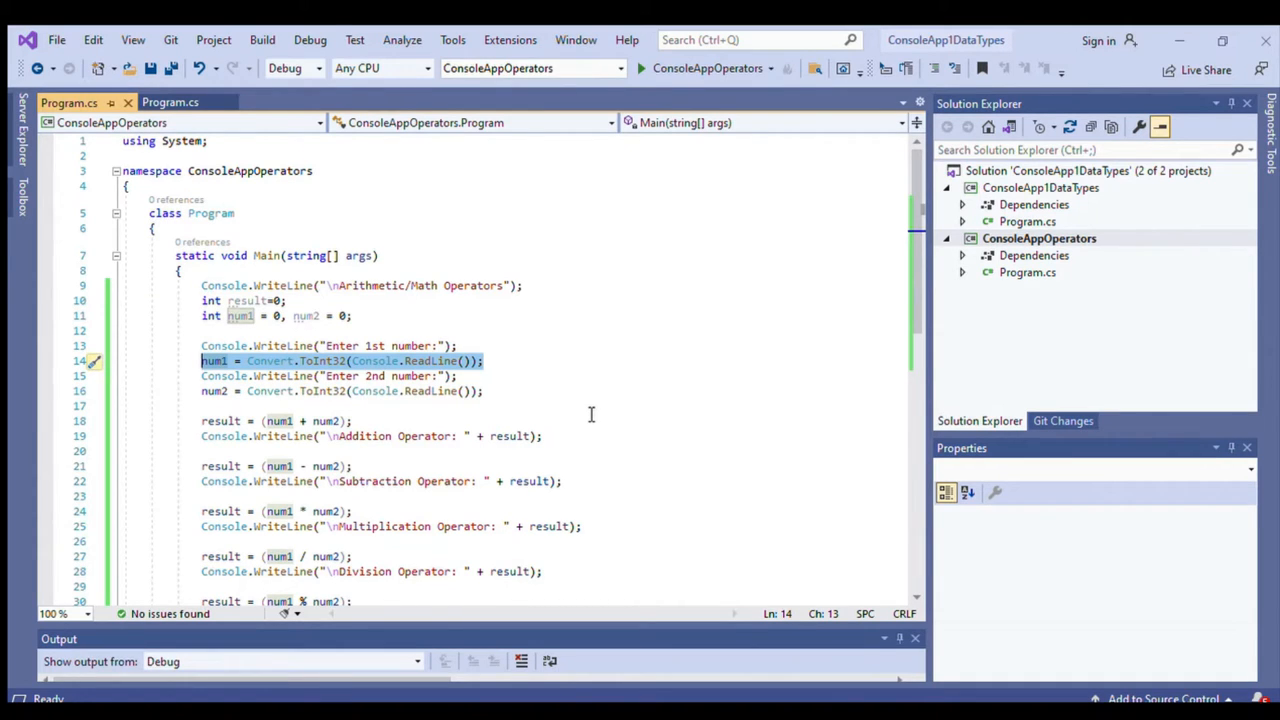
{"action": "left_click", "coordinate": [435, 376]}
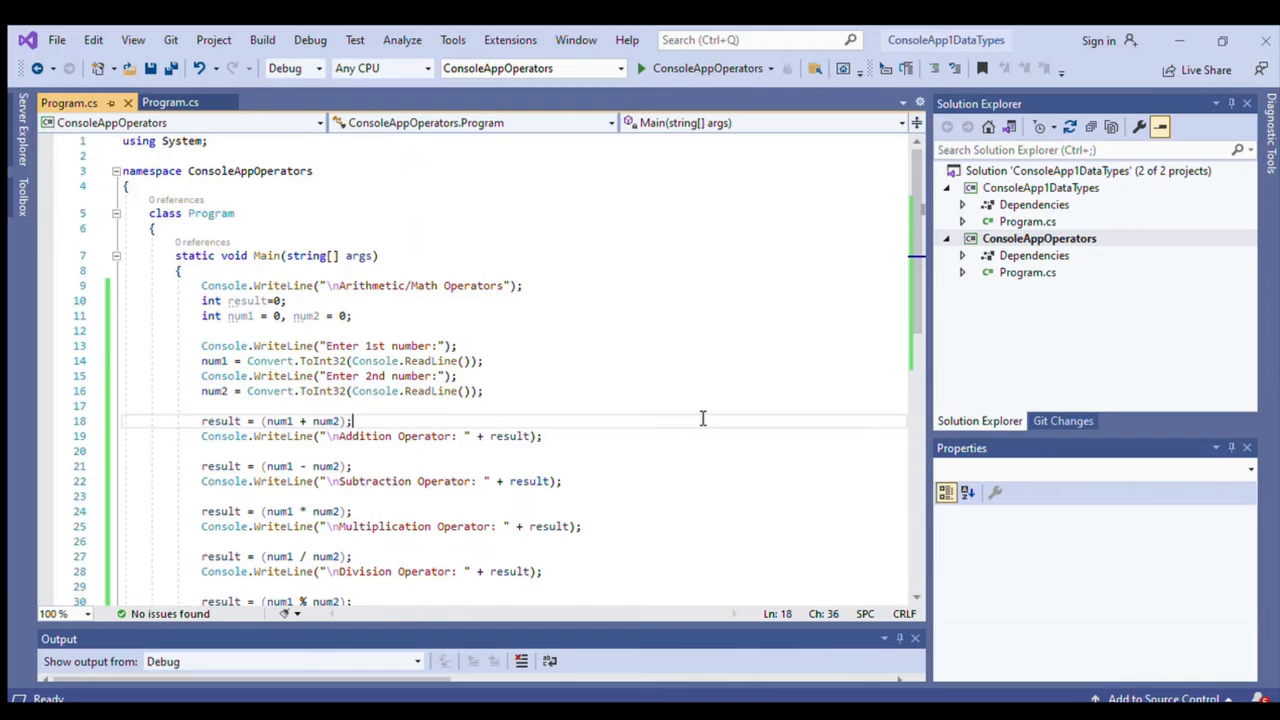
{"action": "scroll", "scroll_direction": "down", "scroll_amount": 3}
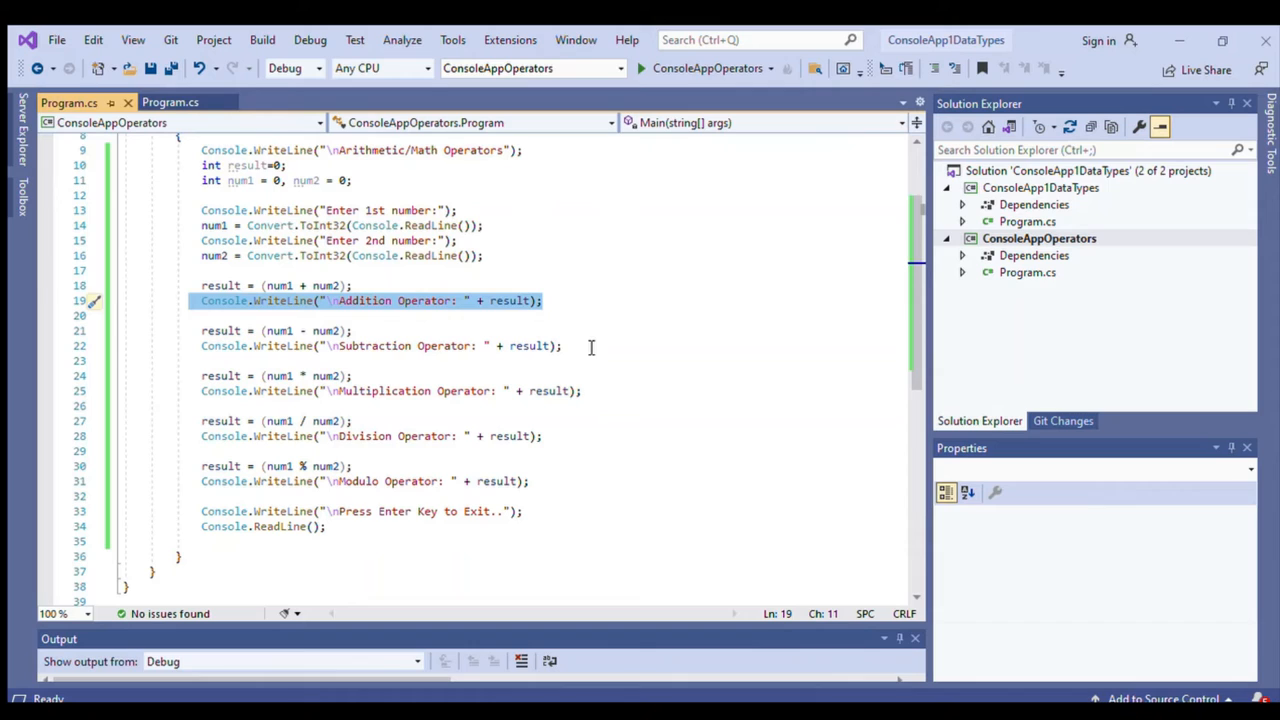
{"action": "mouse_move", "coordinate": [517, 300]}
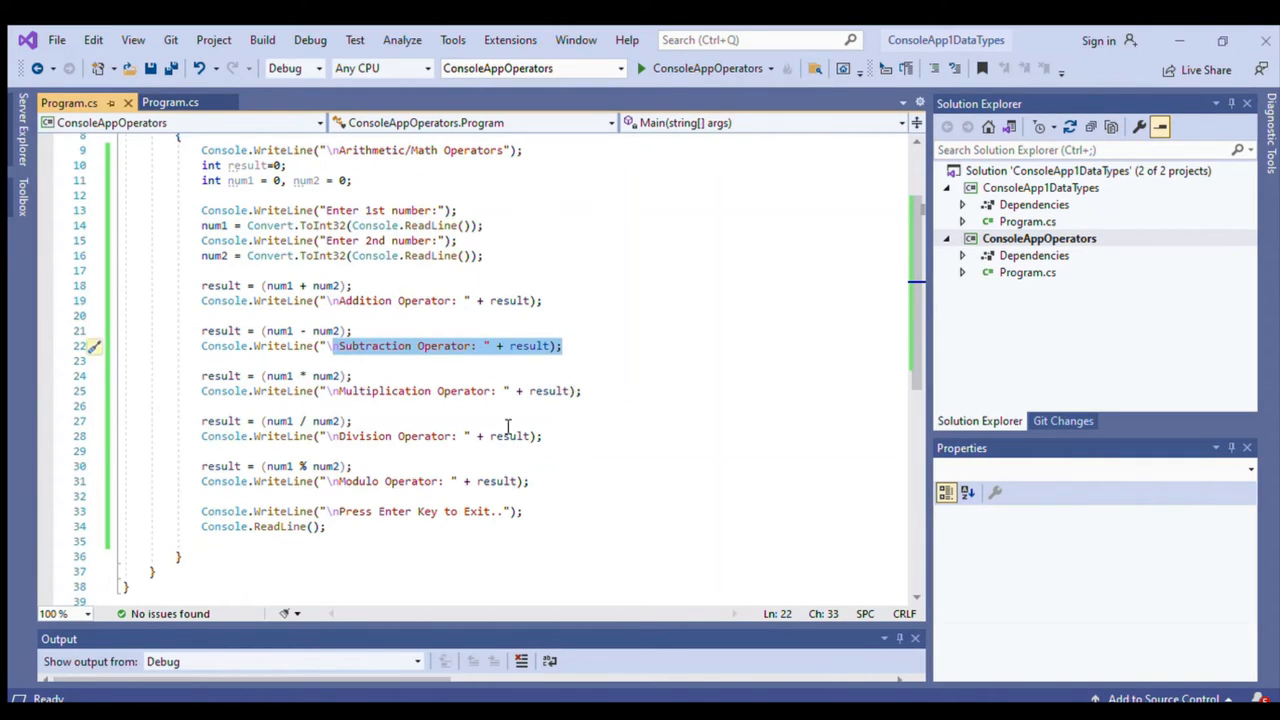
{"action": "left_click", "coordinate": [277, 376]}
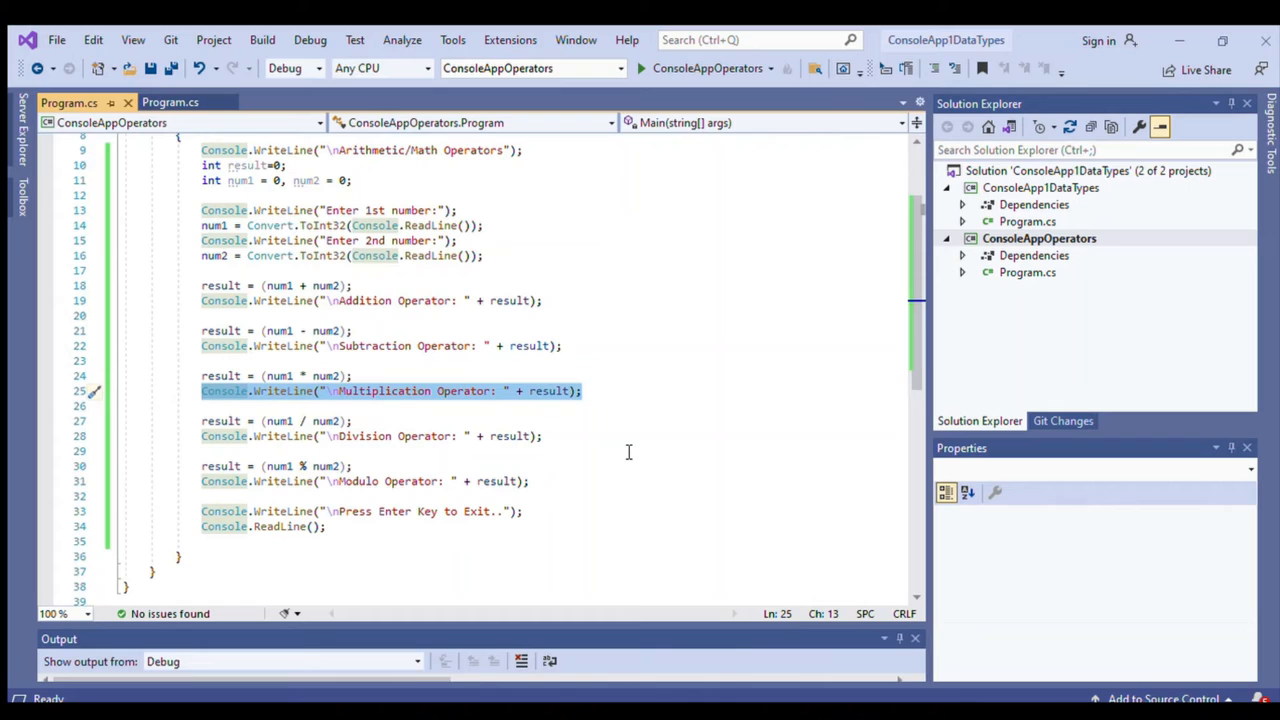
{"action": "mouse_move", "coordinate": [621, 452]}
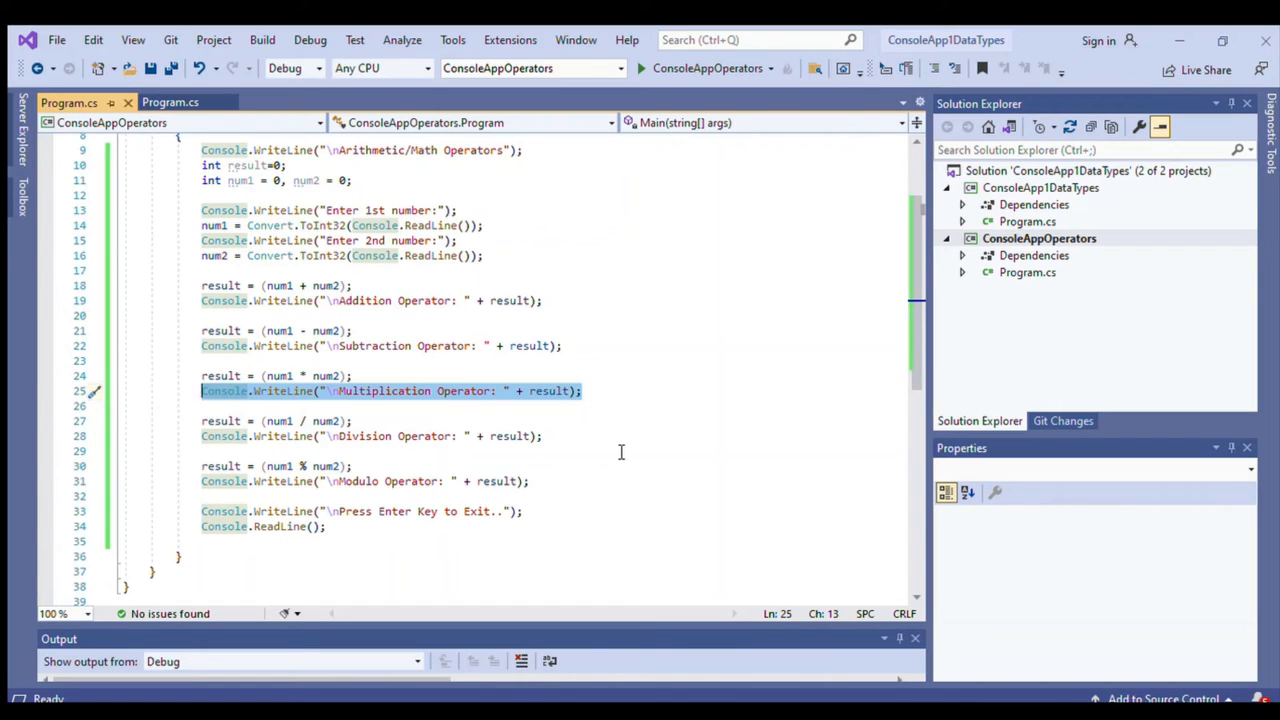
{"action": "double_click", "coordinate": [514, 436]}
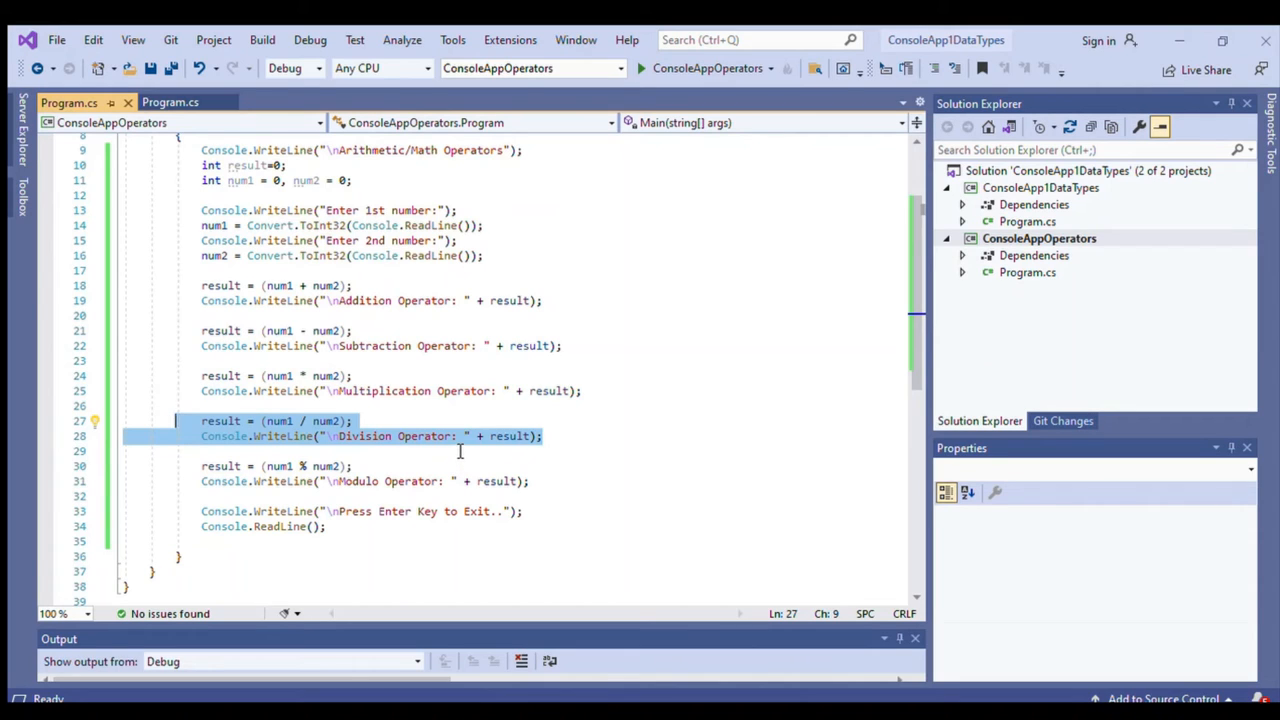
{"action": "mouse_move", "coordinate": [452, 438]}
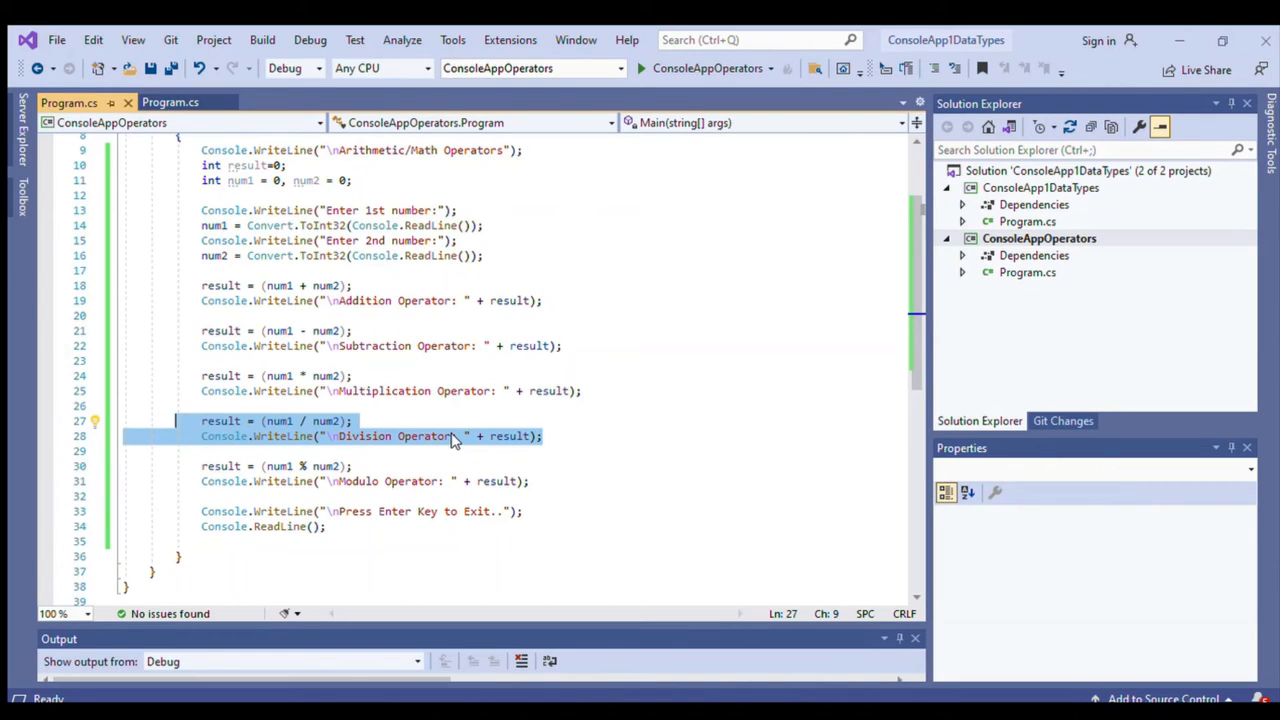
{"action": "mouse_move", "coordinate": [423, 441]}
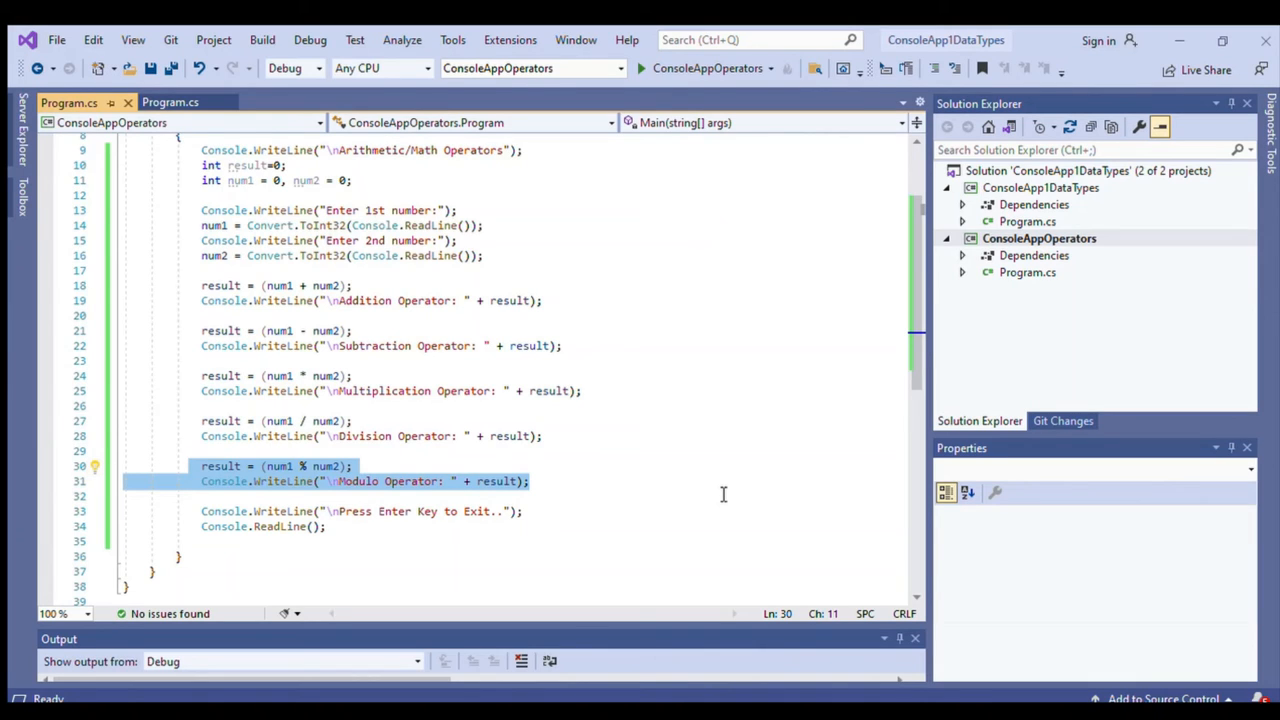
{"action": "mouse_move", "coordinate": [559, 494]}
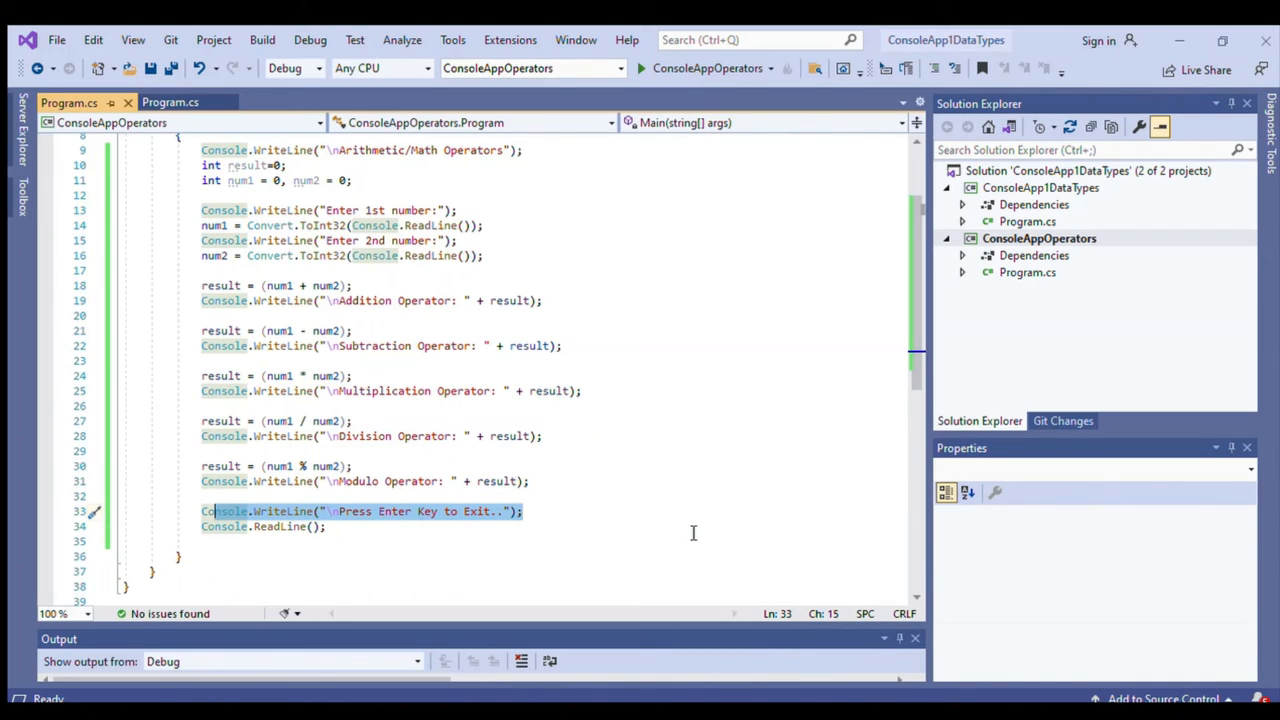
{"action": "left_click", "coordinate": [523, 511]}
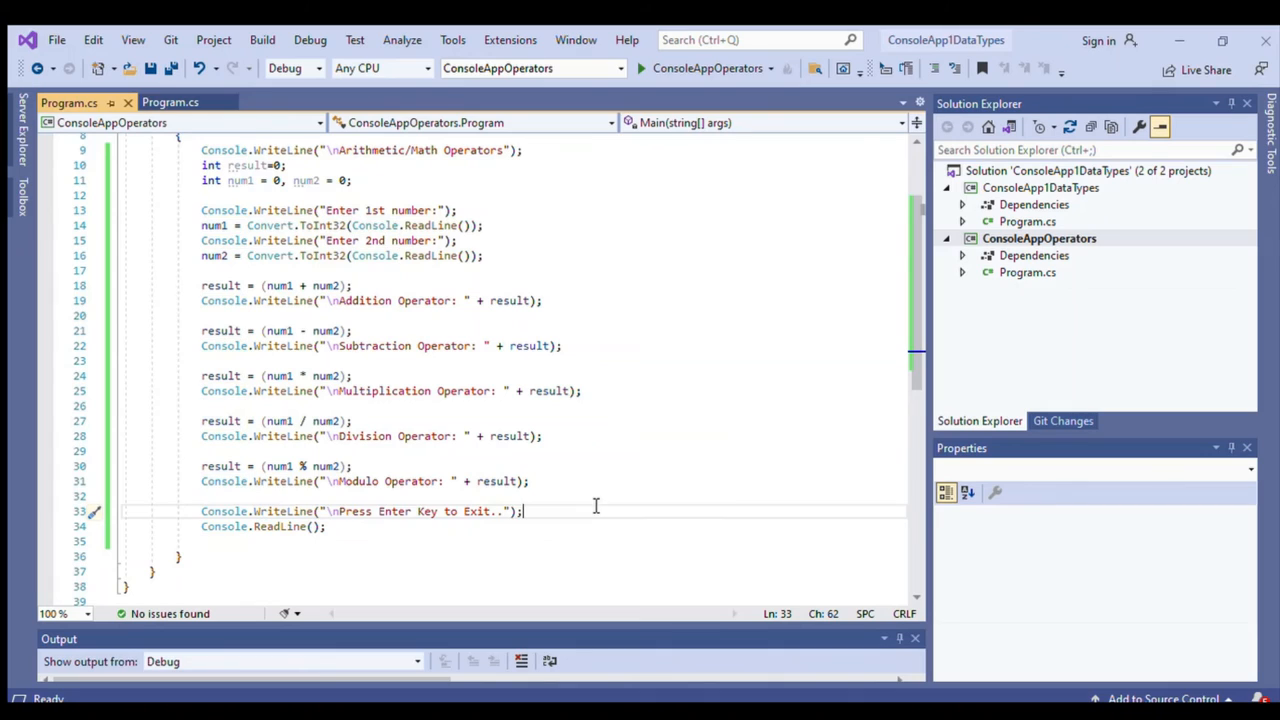